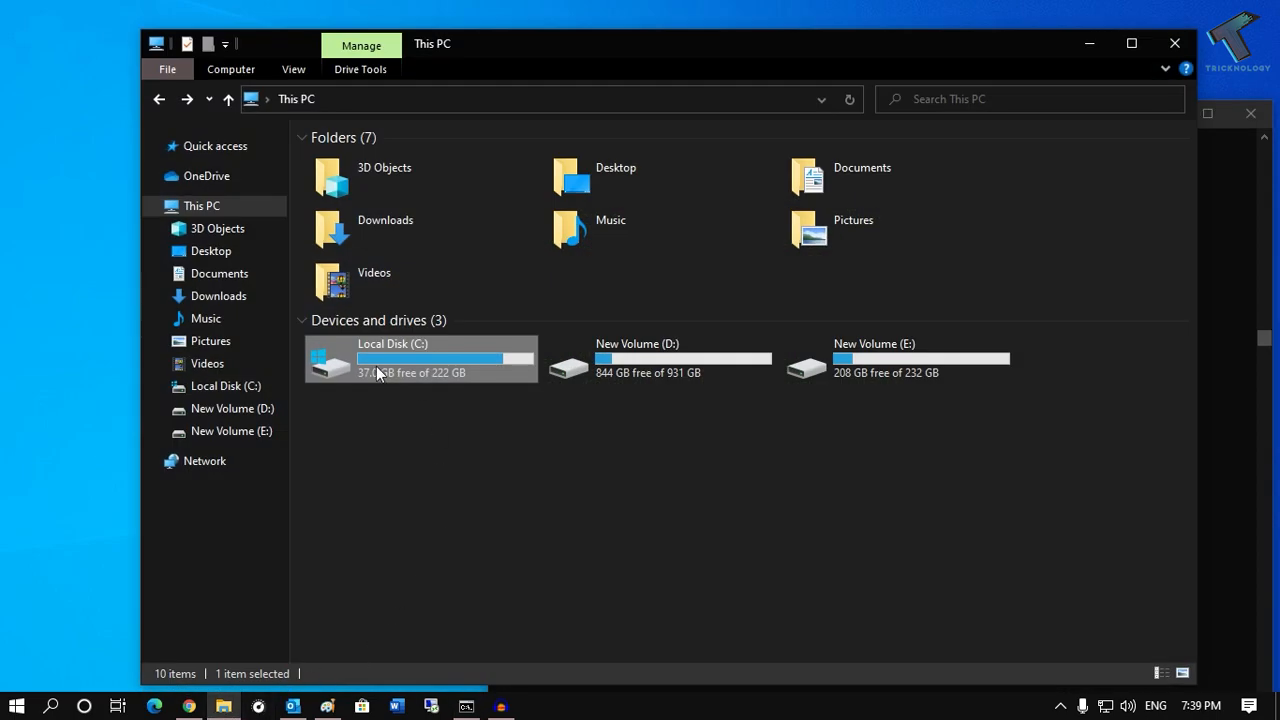
{"action": "mouse_move", "coordinate": [405, 368]}
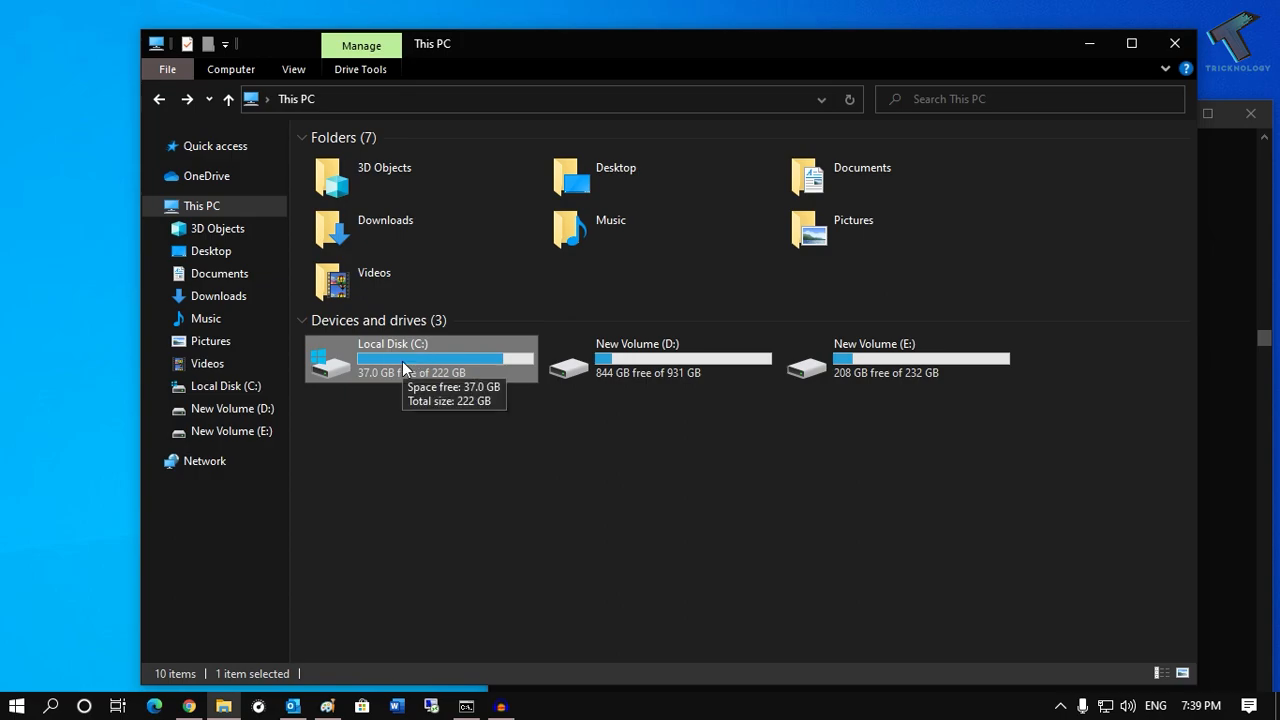
Step: Open the Local Disk (C:) drive from This PC
{"action": "double_click", "coordinate": [410, 358]}
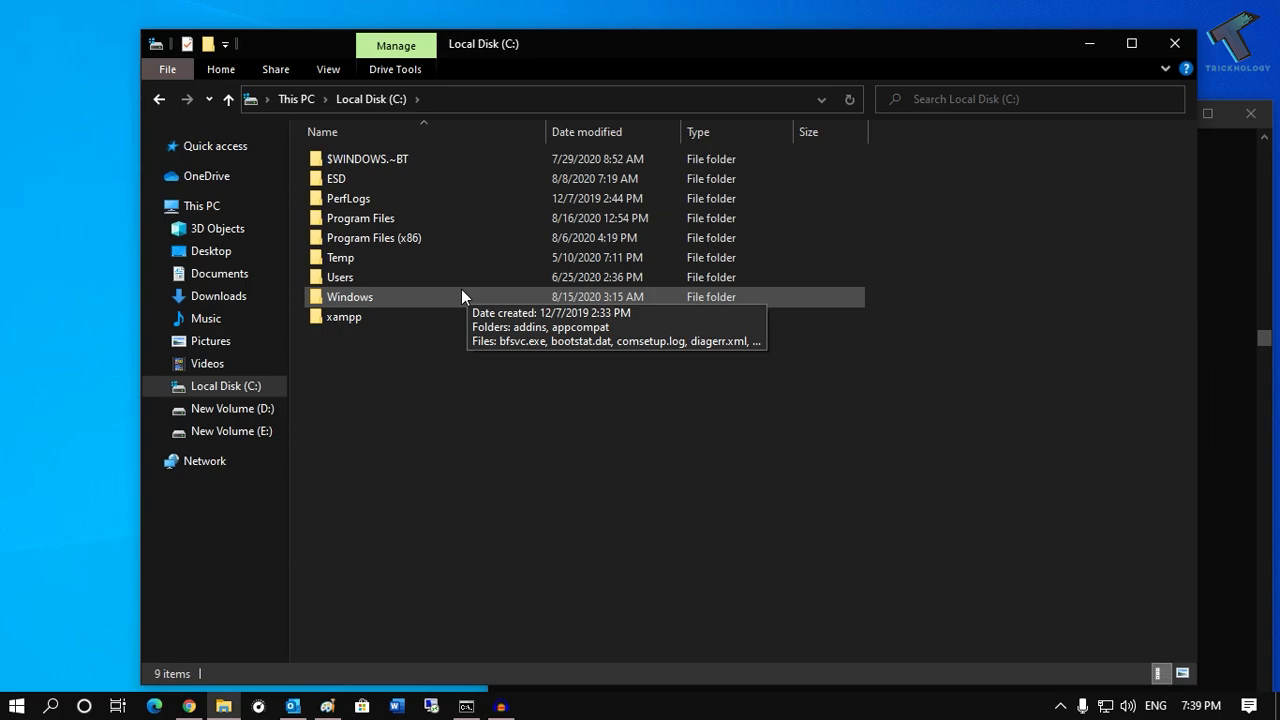
{"action": "mouse_move", "coordinate": [414, 308]}
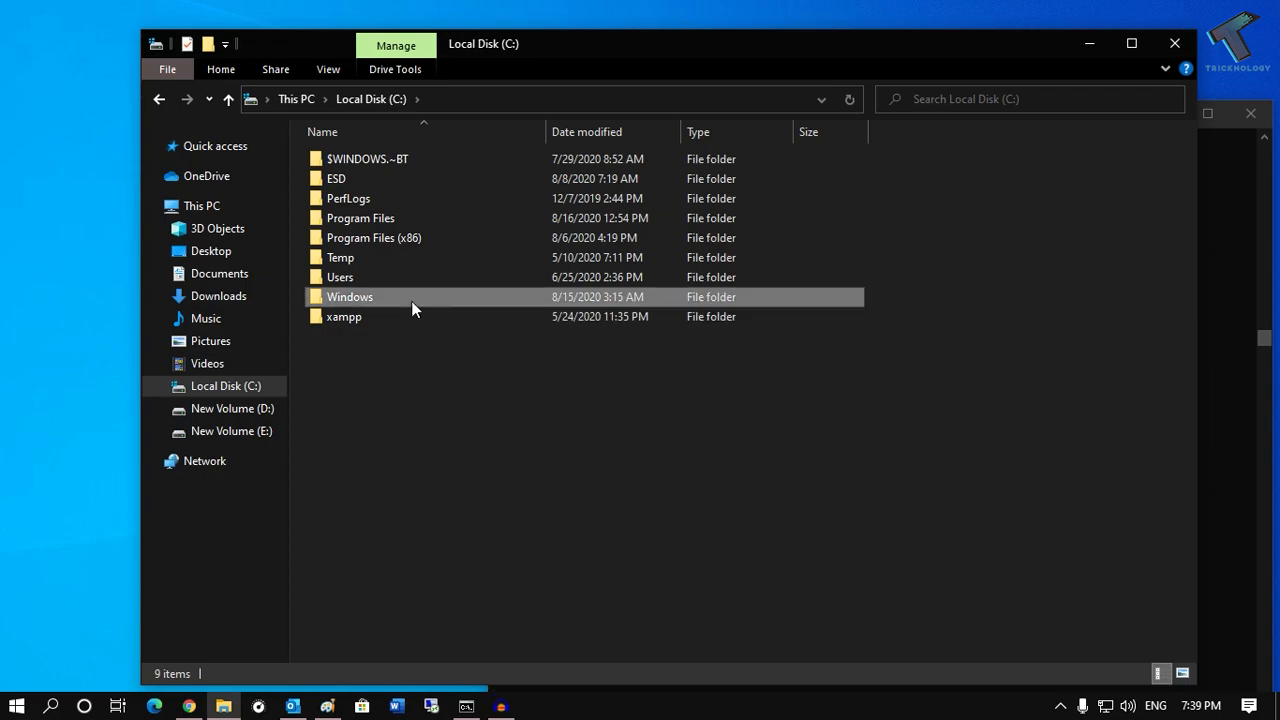
Step: Drill down through Windows and System32 into the spool folder
{"action": "double_click", "coordinate": [349, 296]}
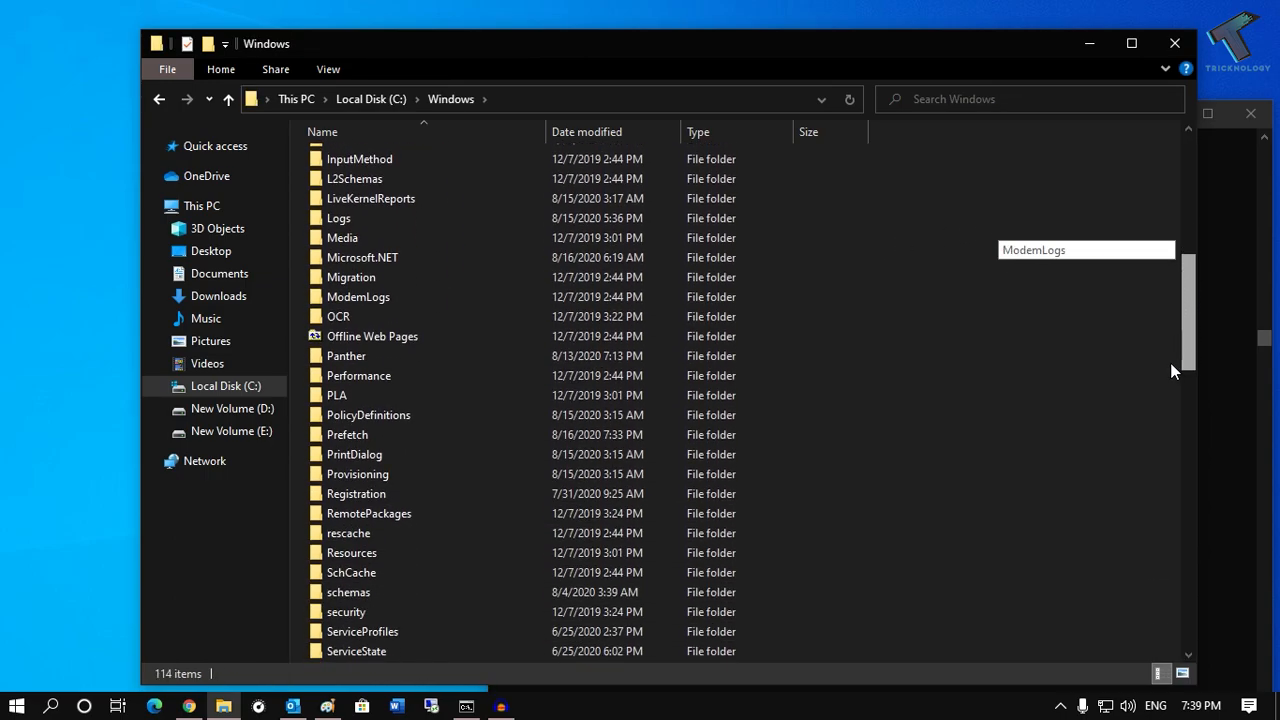
{"action": "scroll", "scroll_direction": "down", "scroll_amount": 3}
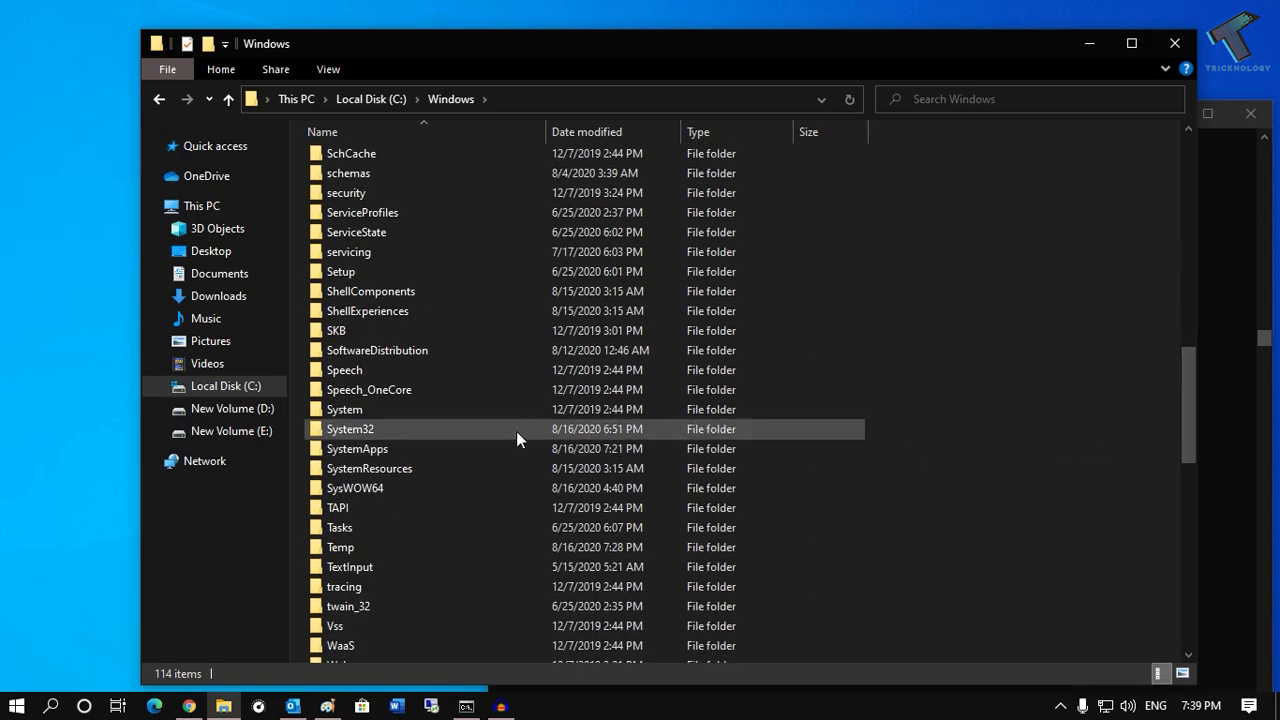
{"action": "double_click", "coordinate": [350, 428]}
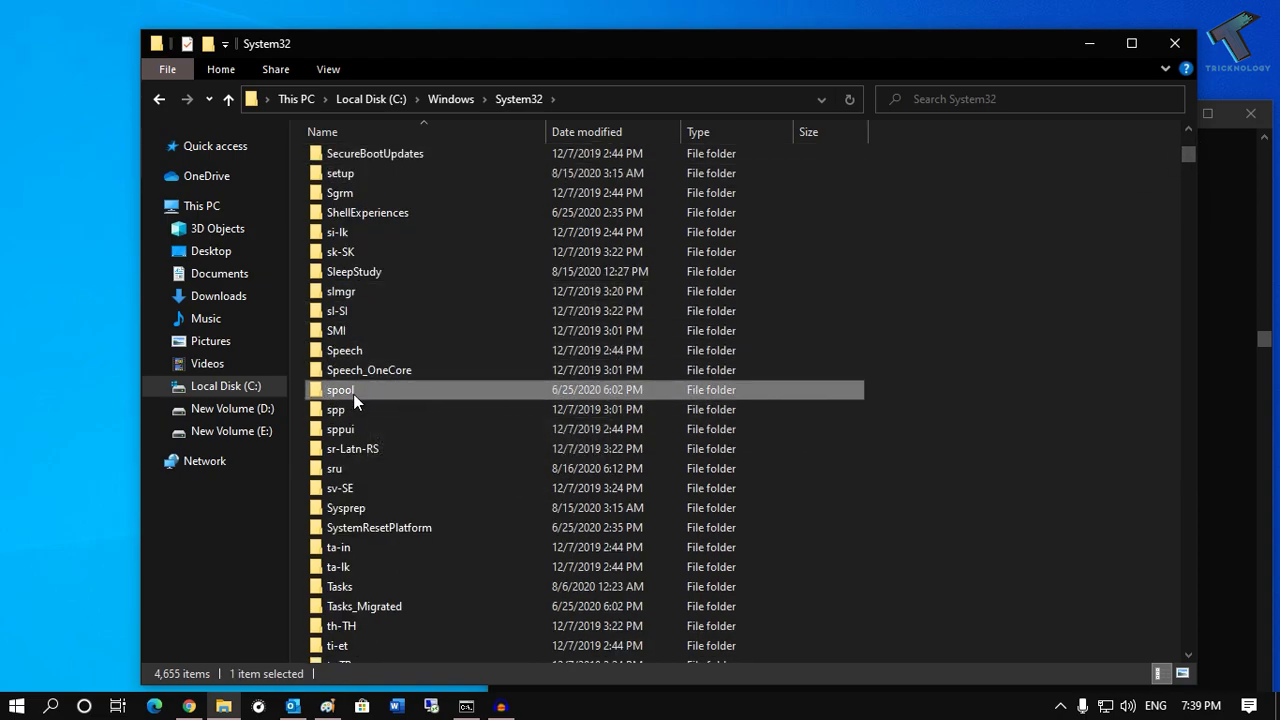
{"action": "double_click", "coordinate": [340, 389]}
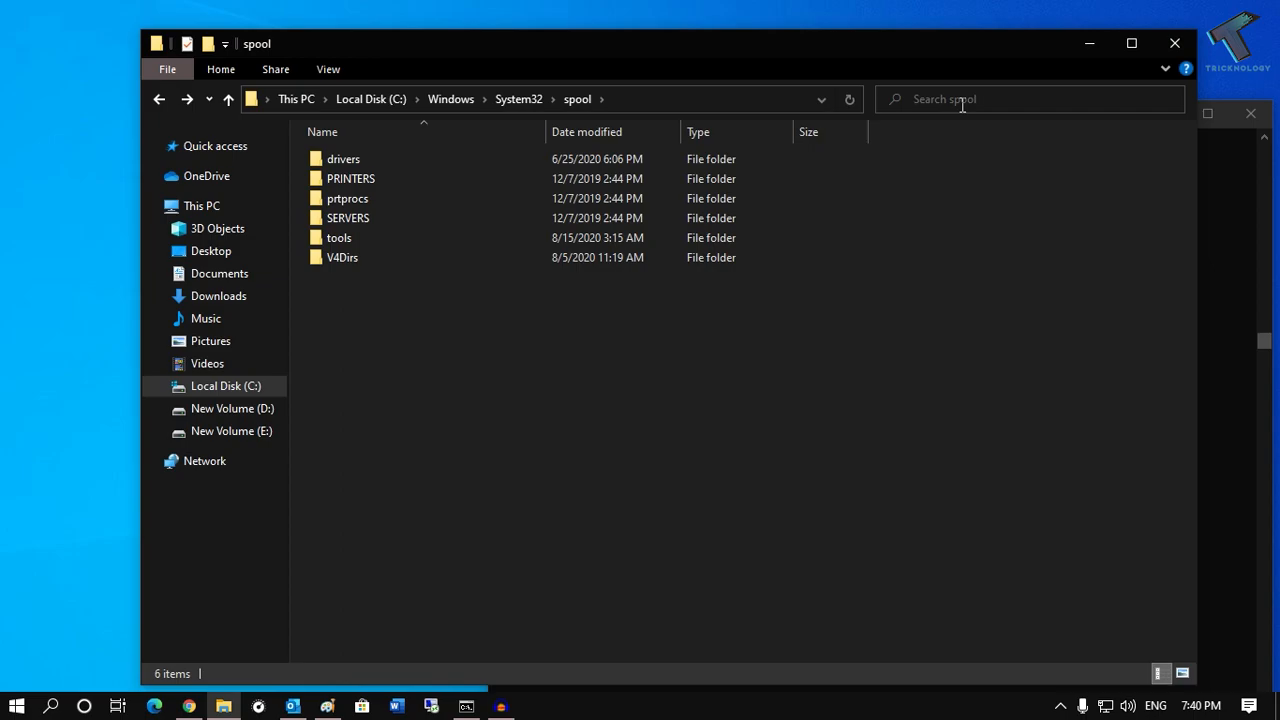
Step: Search the spool folder for PrintConfig.dll using the recent suggestion
{"action": "left_click", "coordinate": [1030, 99]}
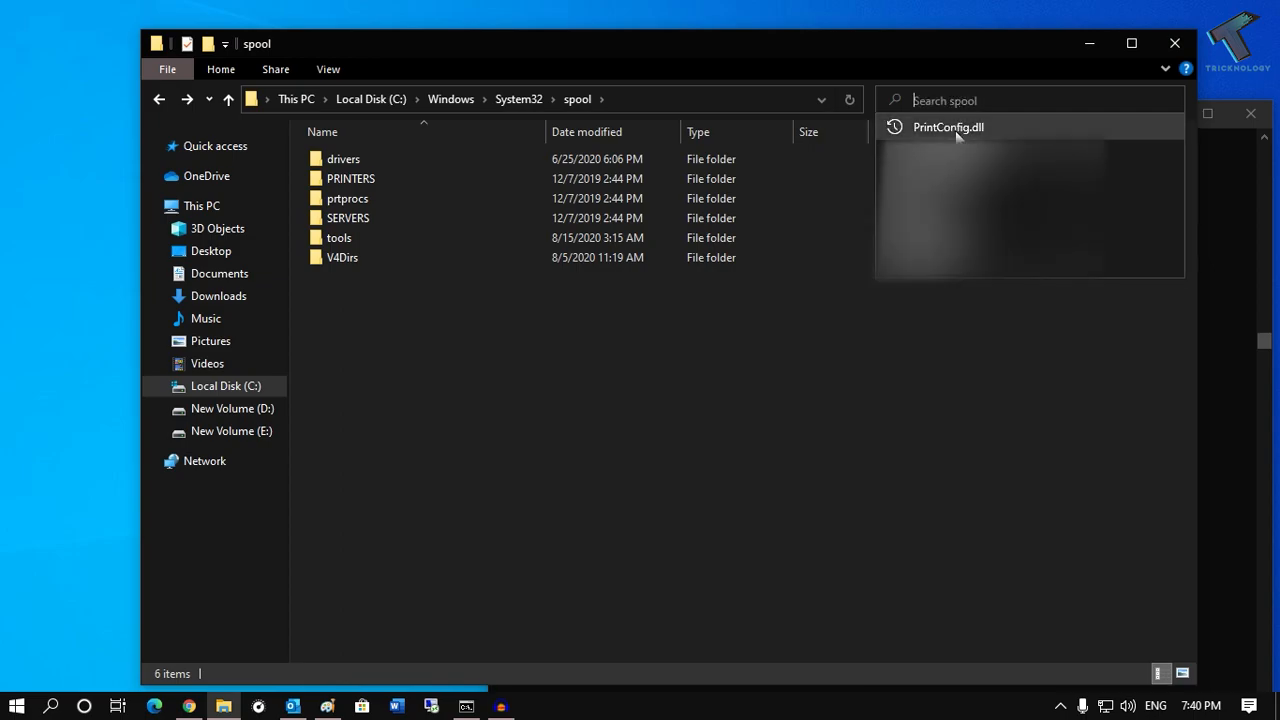
{"action": "left_click", "coordinate": [950, 127]}
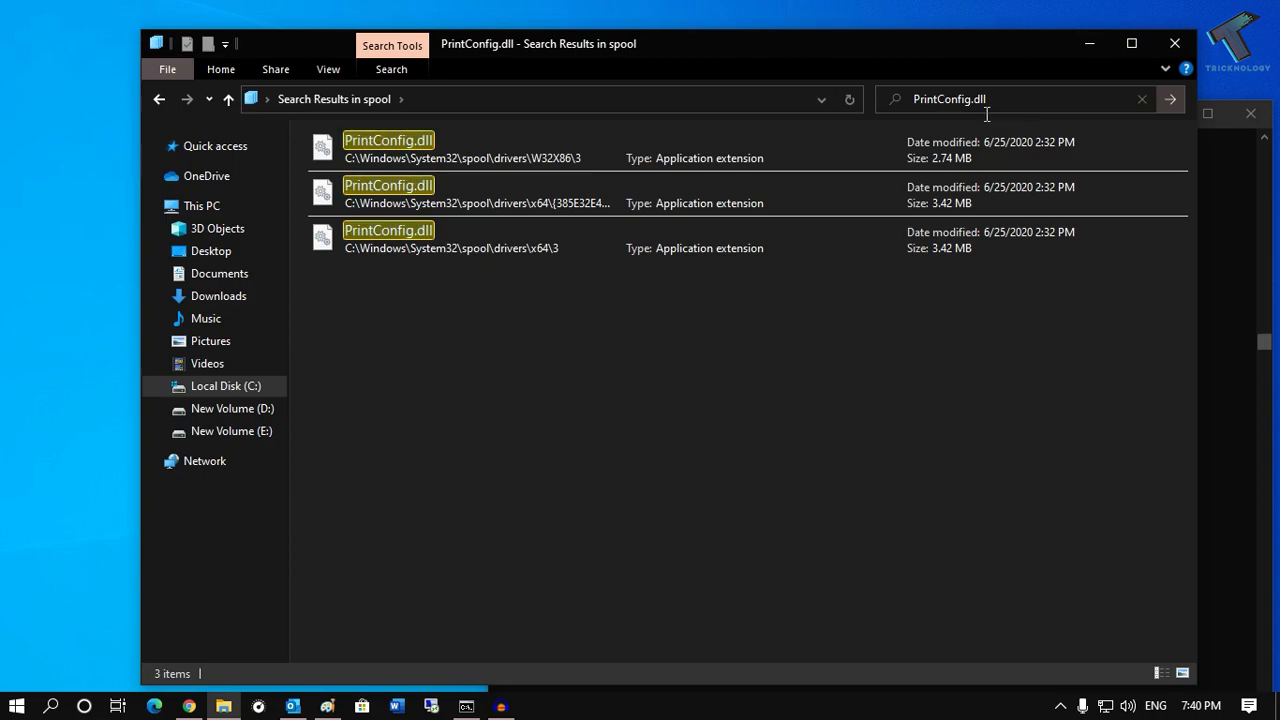
{"action": "mouse_move", "coordinate": [664, 123]}
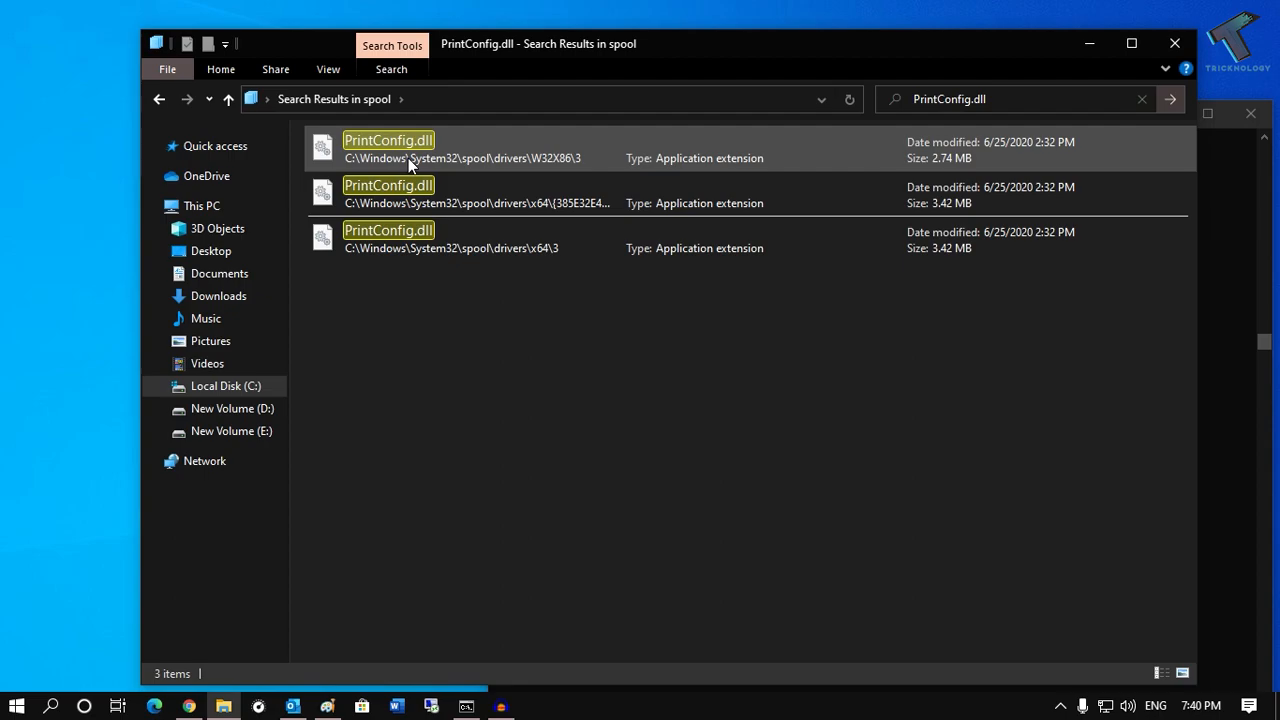
Step: Copy the first PrintConfig.dll result and scroll the full results to folder 3
{"action": "right_click", "coordinate": [388, 148]}
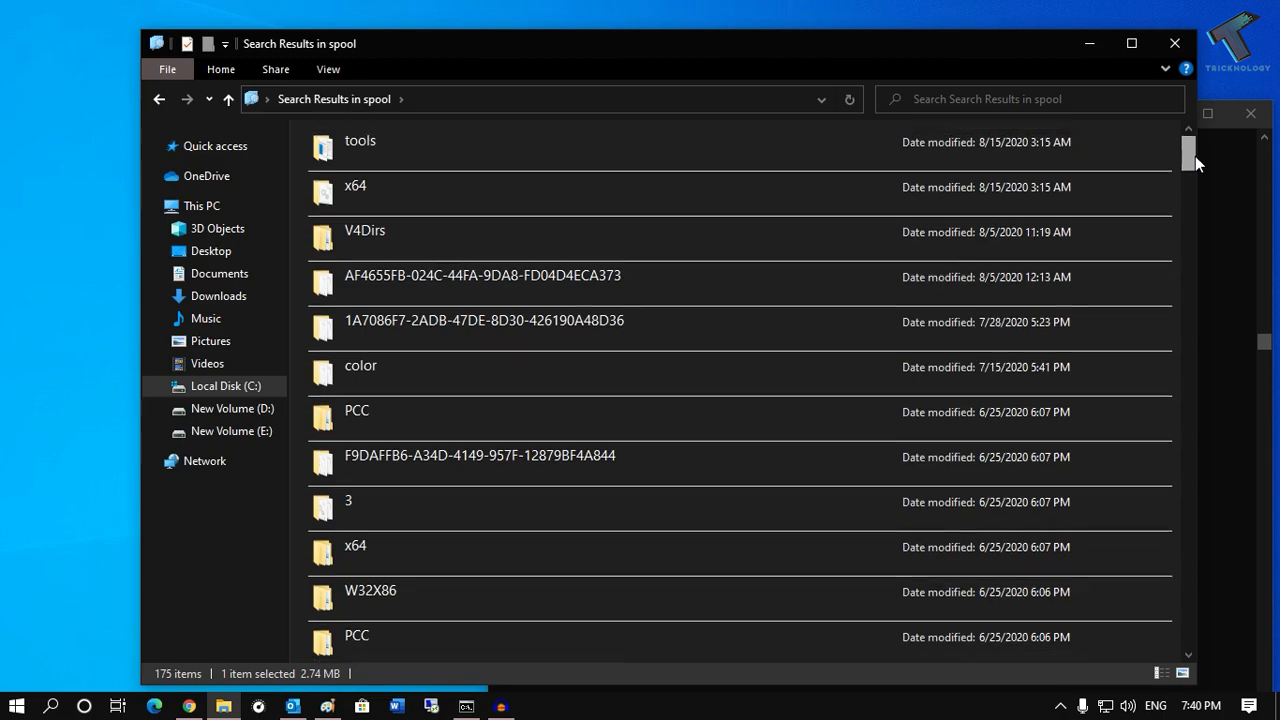
{"action": "mouse_move", "coordinate": [390, 186]}
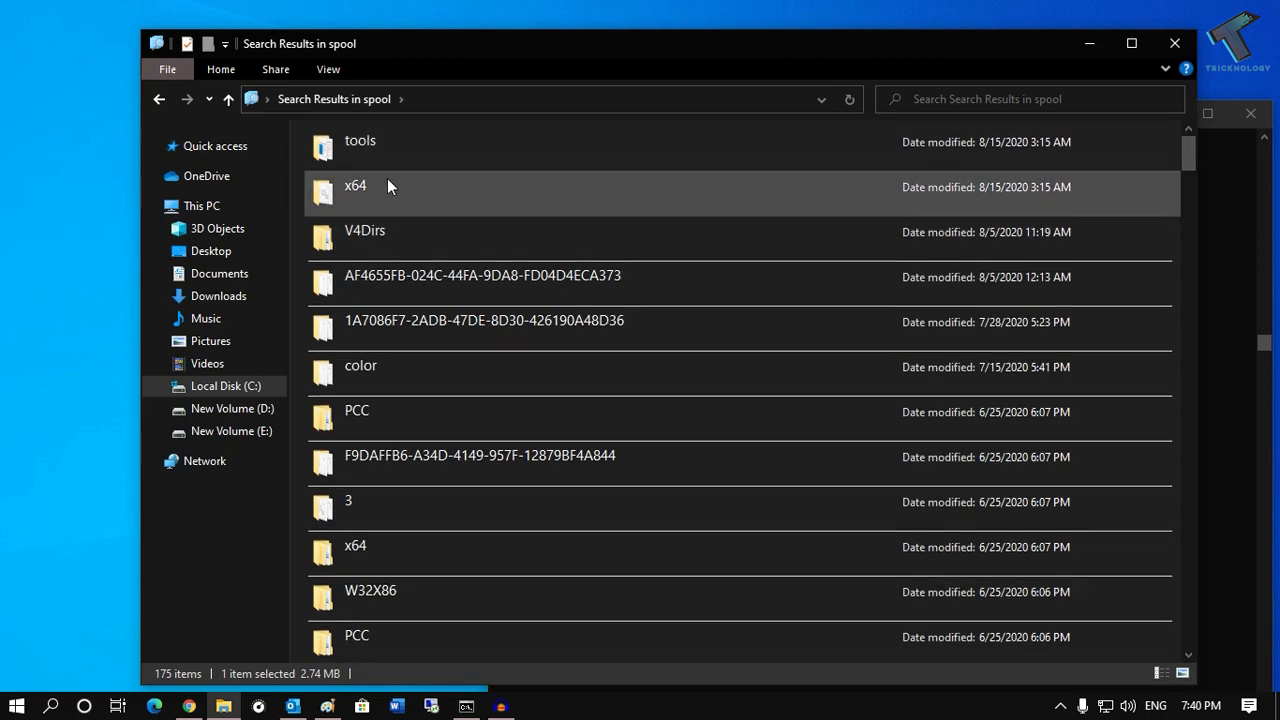
{"action": "scroll", "scroll_direction": "down", "scroll_amount": 3}
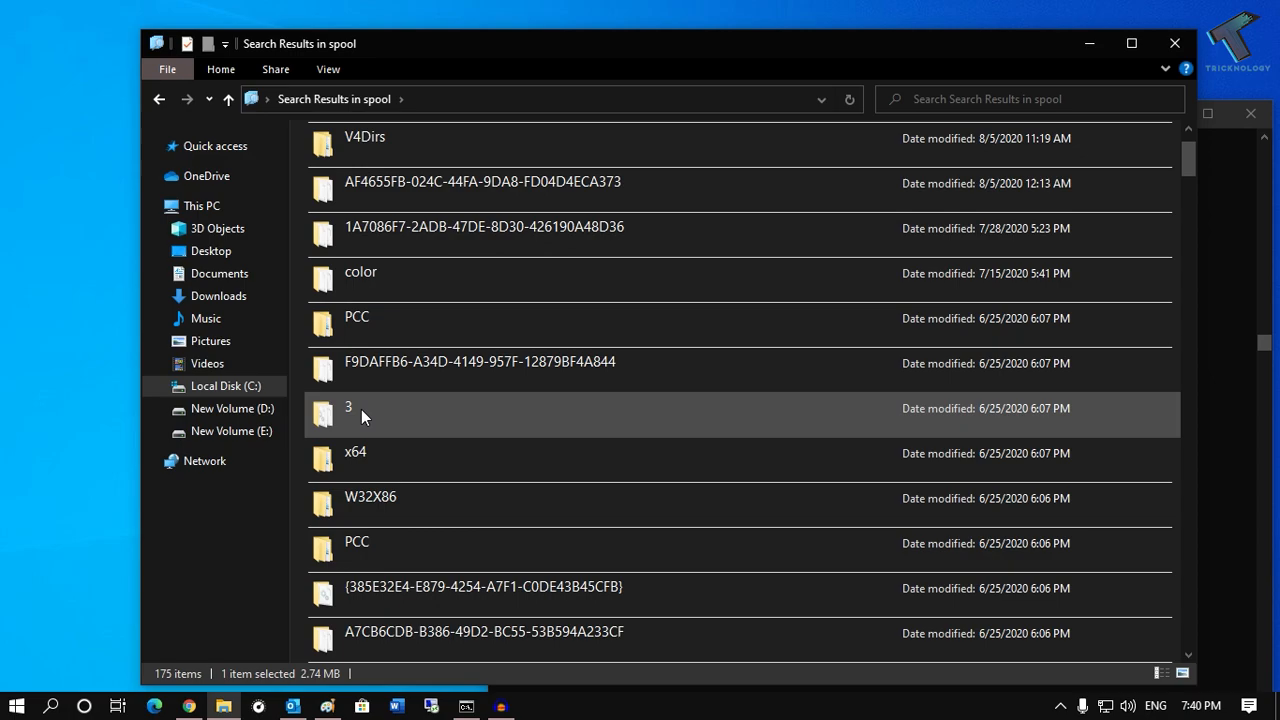
Step: Open folder 3 from the spool search results
{"action": "double_click", "coordinate": [348, 415]}
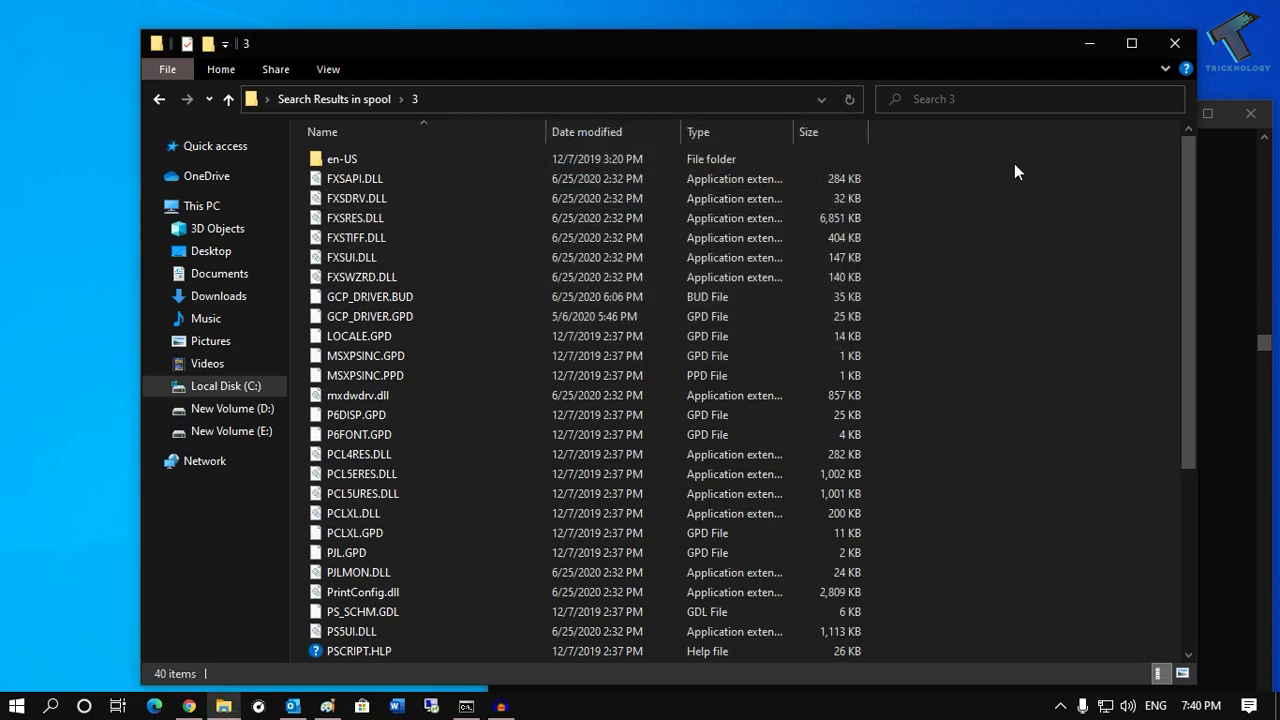
{"action": "mouse_move", "coordinate": [1087, 42]}
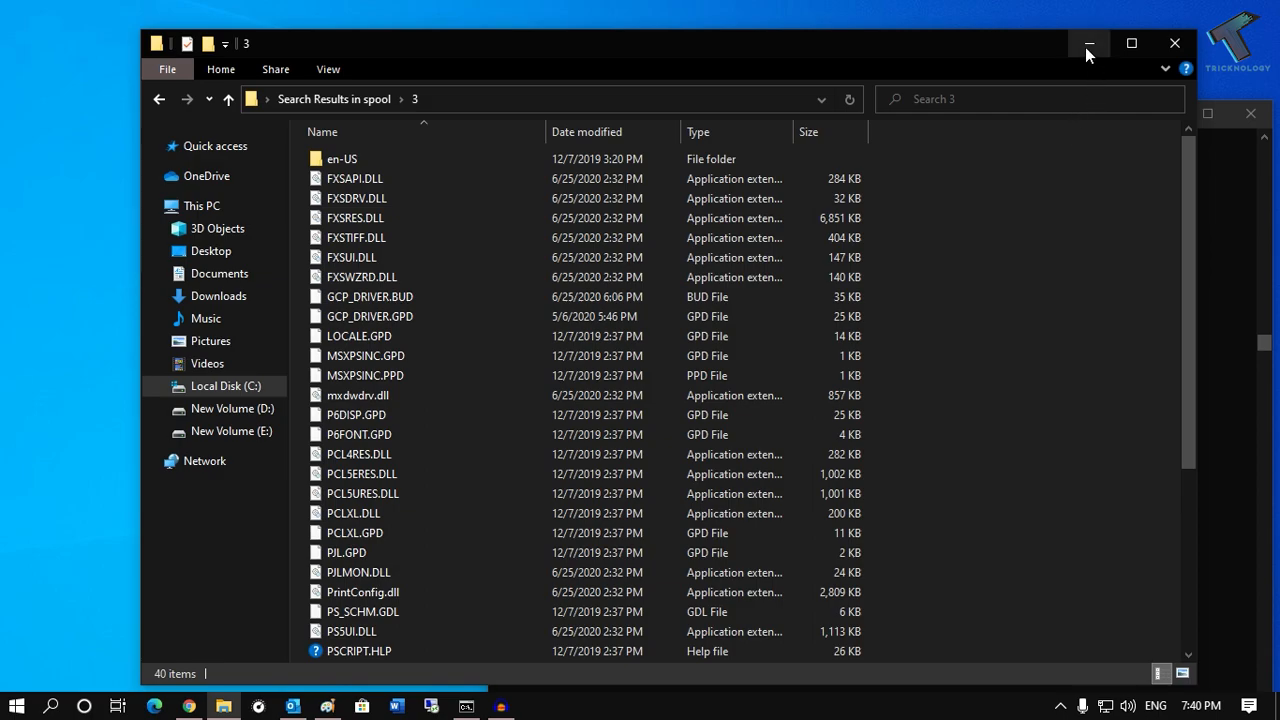
{"action": "mouse_move", "coordinate": [1090, 57]}
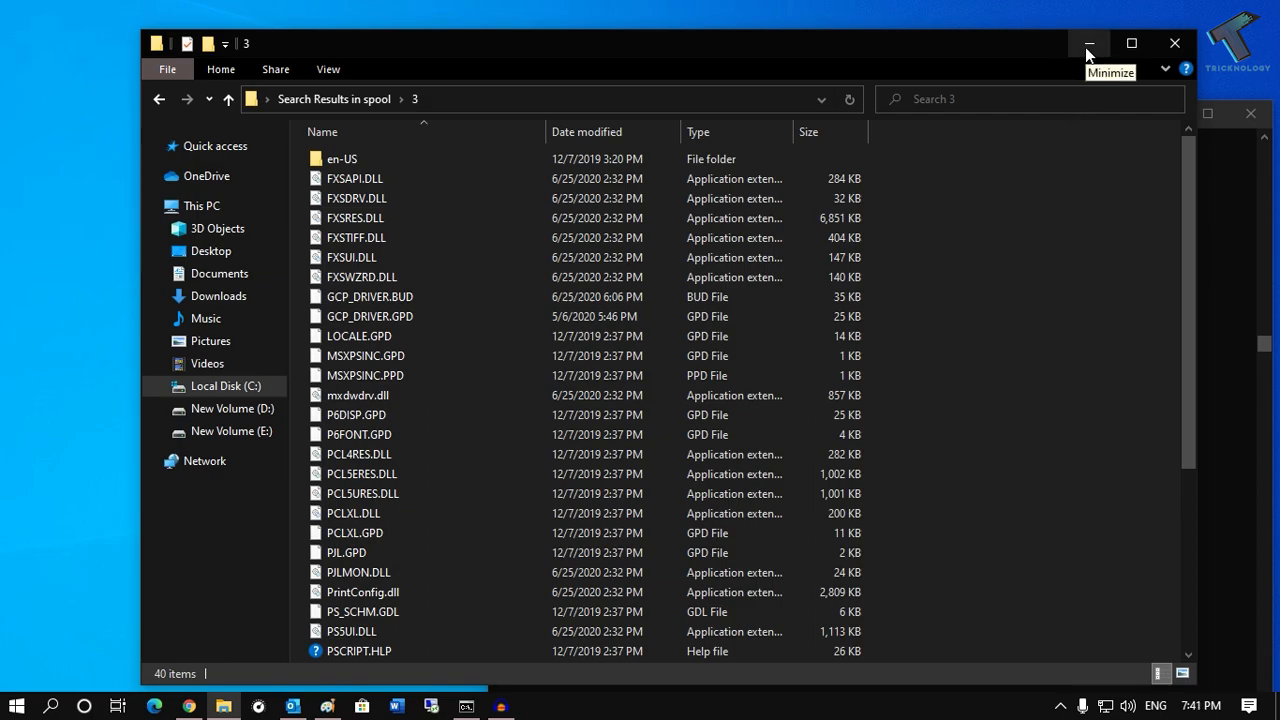